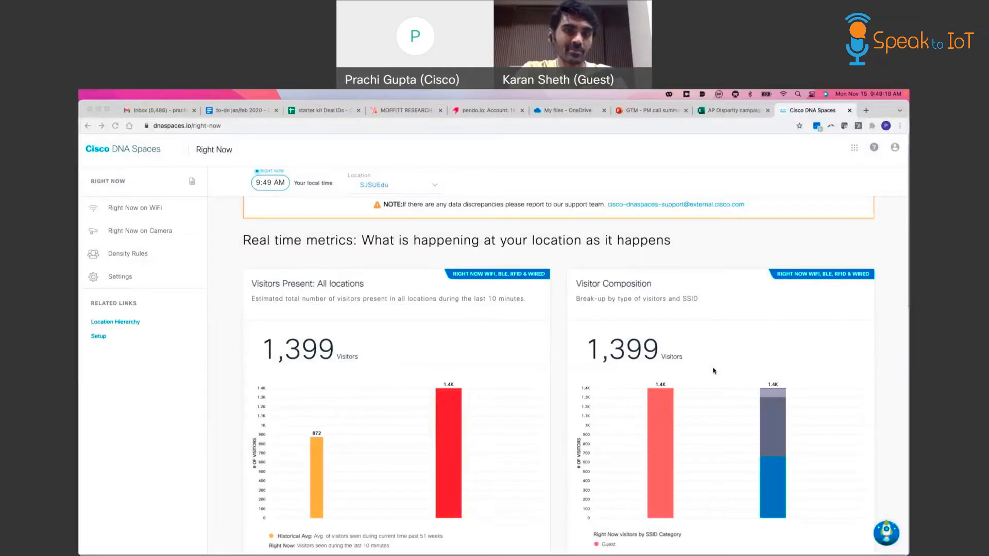
{"action": "mouse_move", "coordinate": [396, 184]}
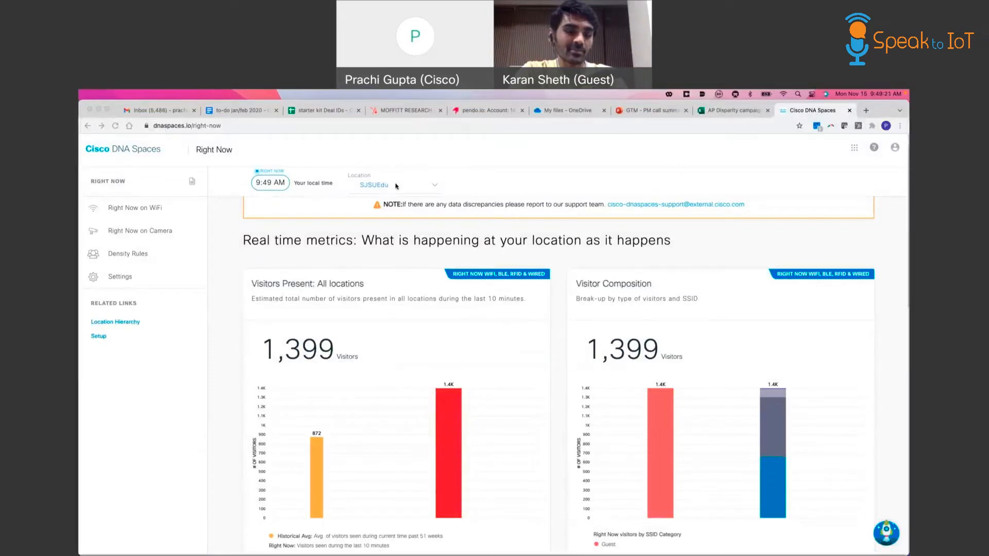
{"action": "mouse_move", "coordinate": [428, 190]}
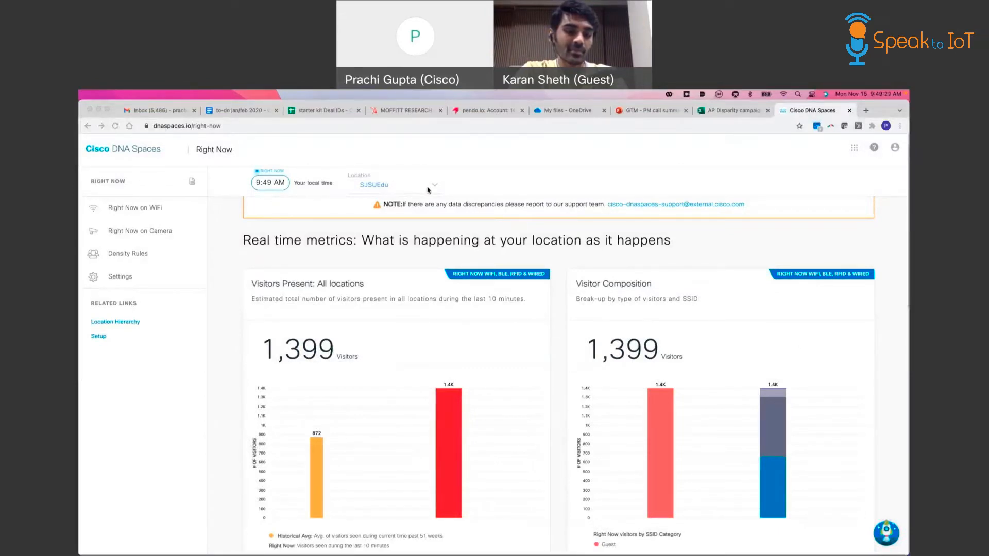
- Switch the Right Now dashboard location from SJSUEdu to Floor 2
{"action": "left_click", "coordinate": [434, 184]}
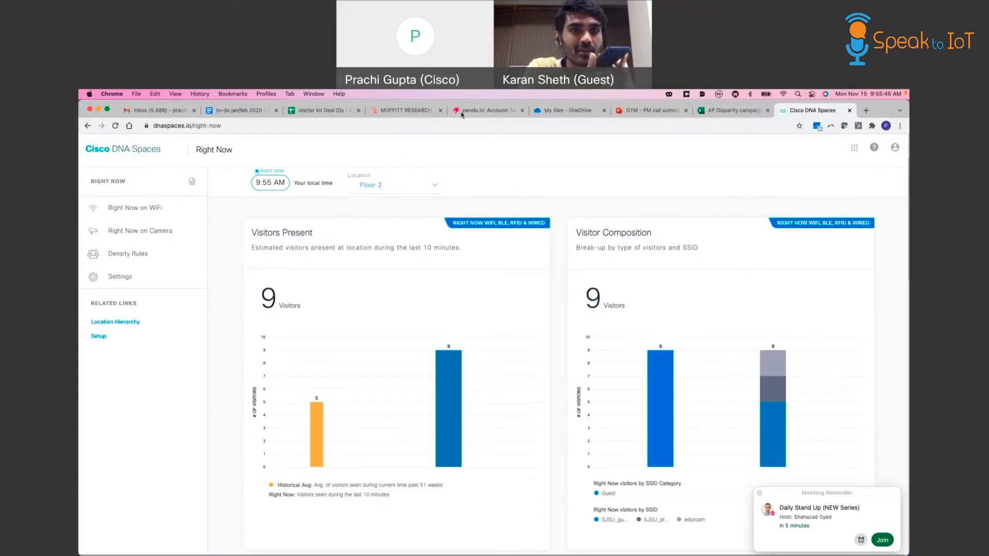
{"action": "mouse_move", "coordinate": [387, 195]}
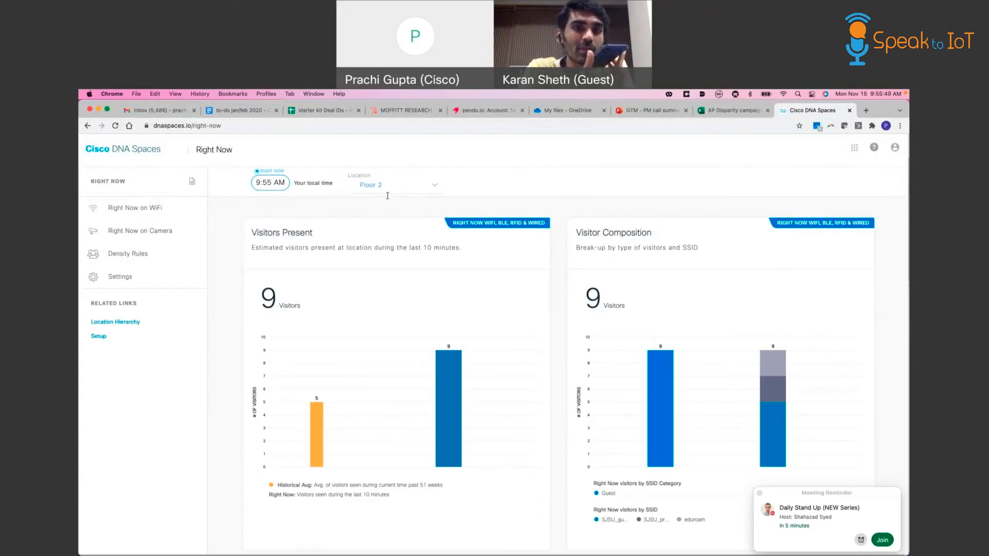
{"action": "mouse_move", "coordinate": [388, 187]}
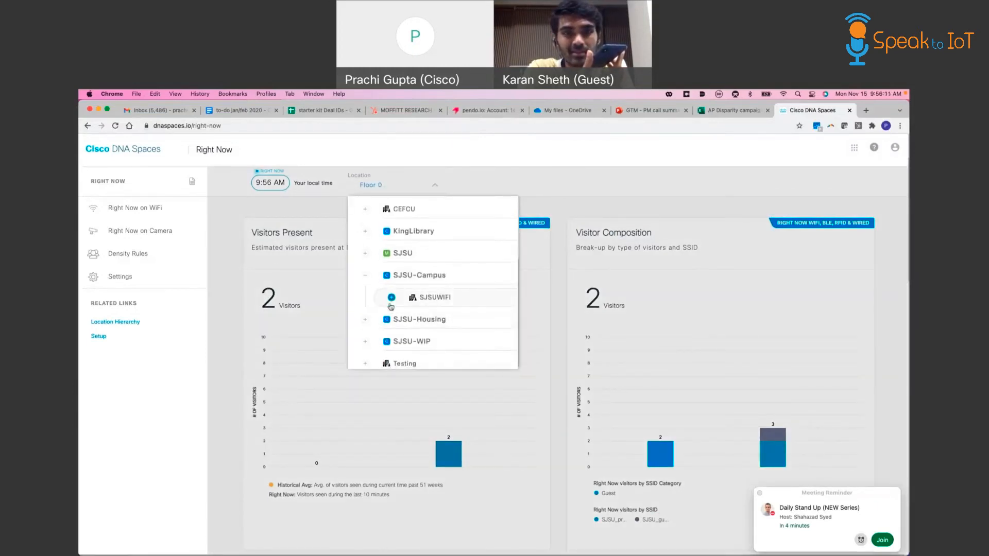
- Scope the Right Now dashboard to BBC - 764 Floor 3
{"action": "scroll", "scroll_direction": "down", "scroll_amount": 3}
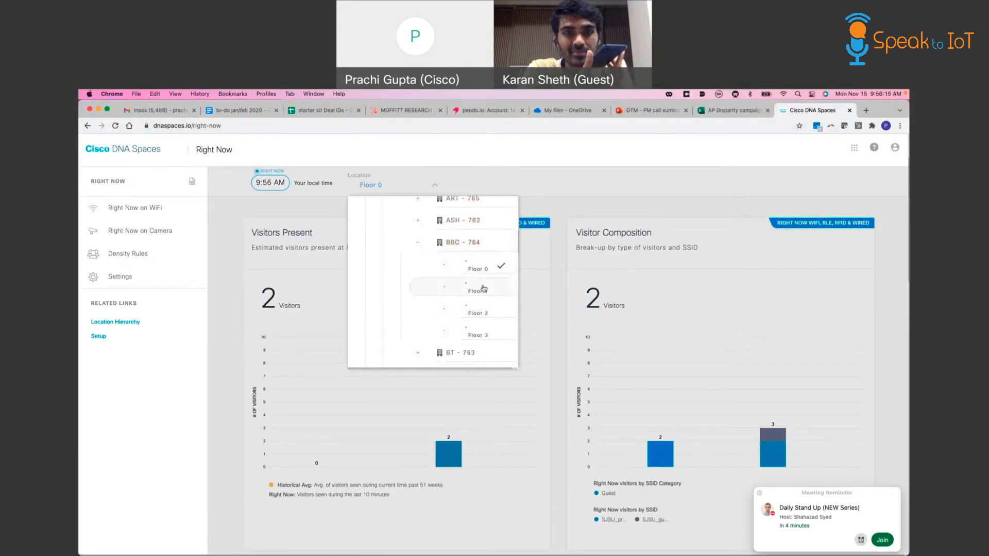
{"action": "left_click", "coordinate": [477, 335]}
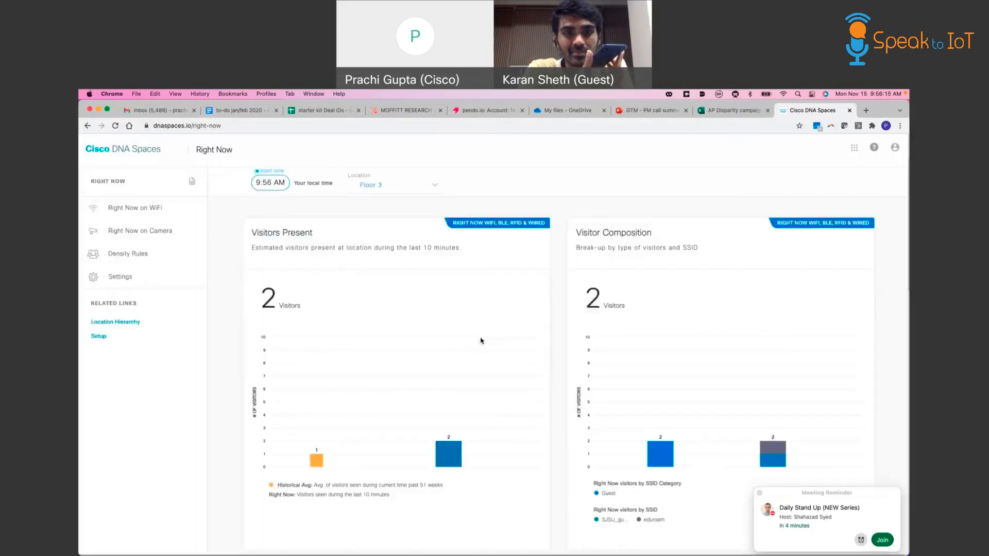
{"action": "mouse_move", "coordinate": [484, 321]}
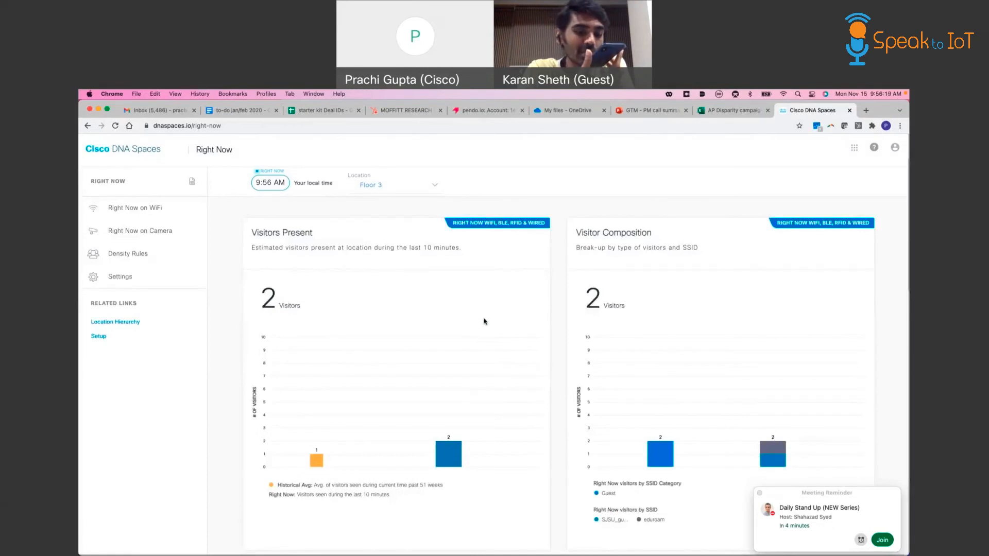